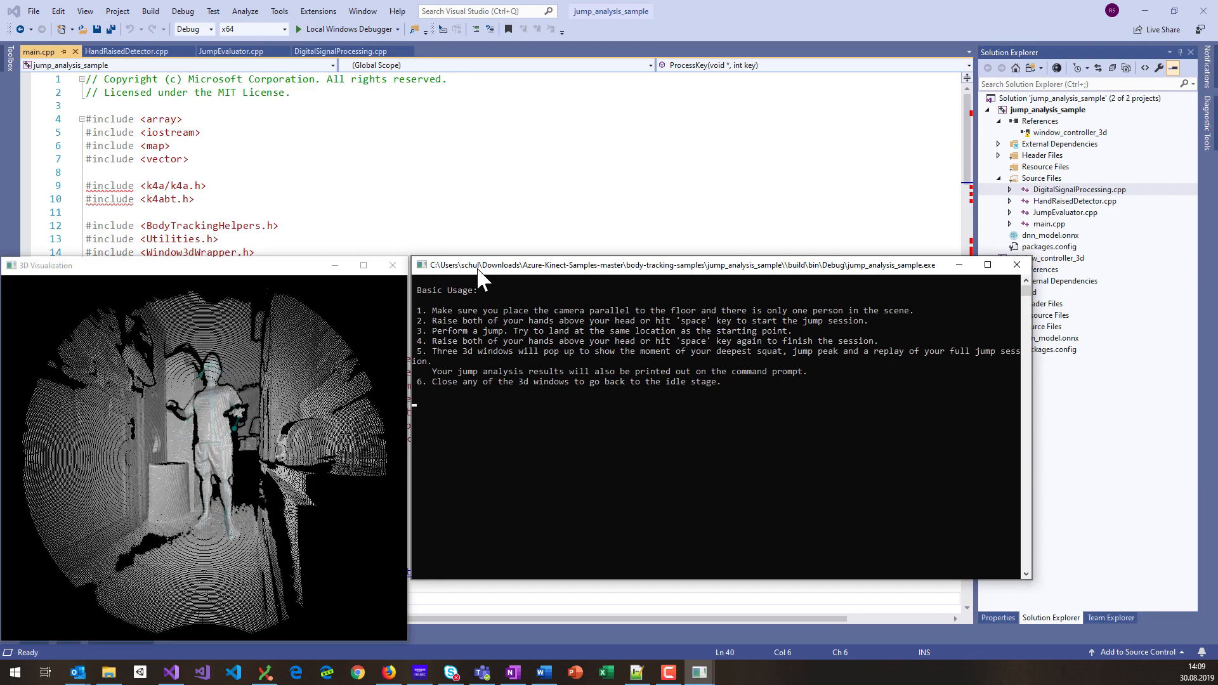
# Step: Start the jump session with Space so a jump is recorded and its height printed
pyautogui.press('space')
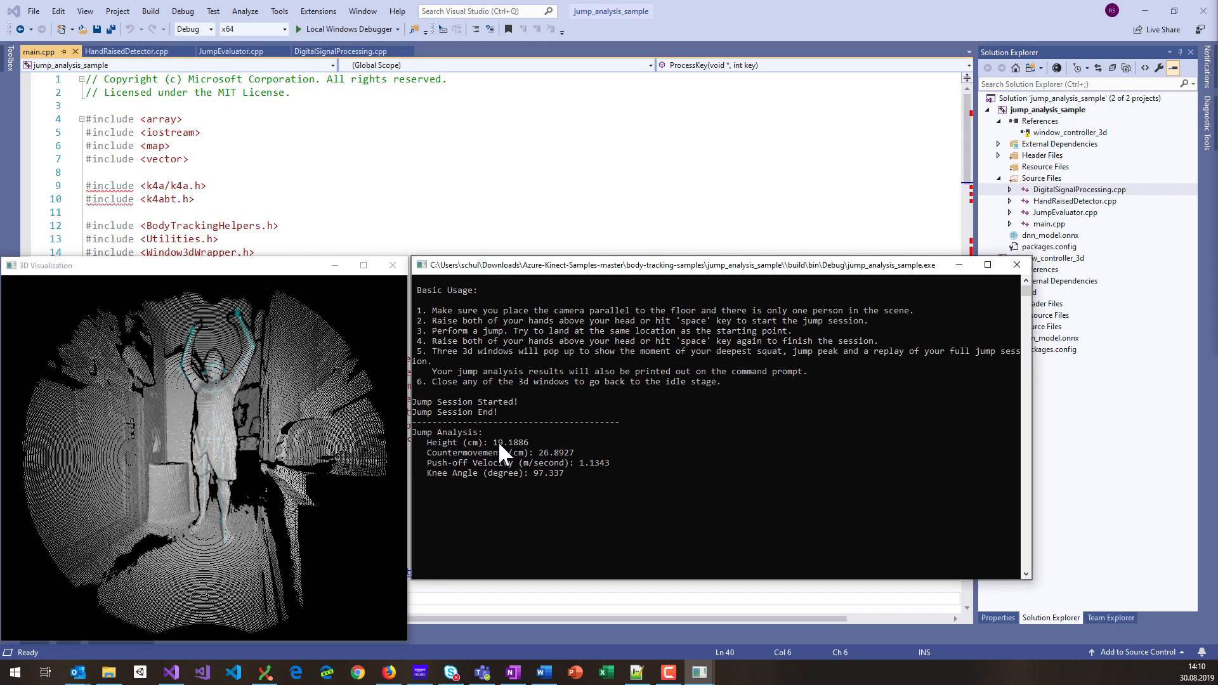
pyautogui.moveTo(531, 448)
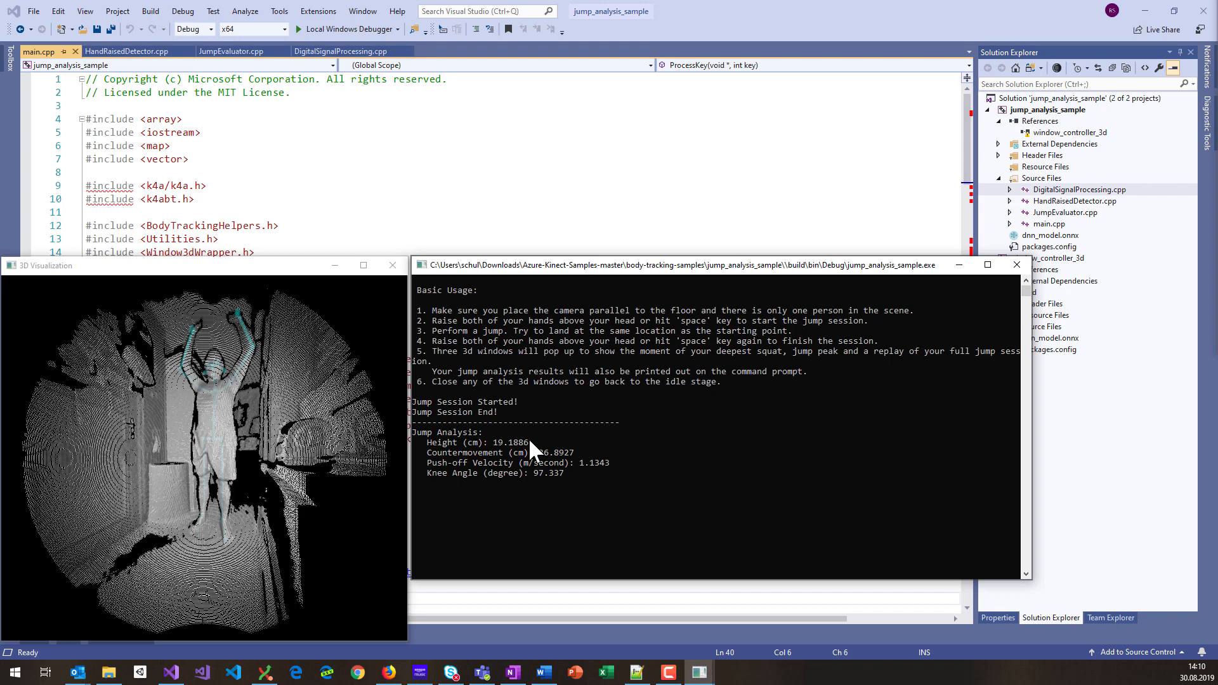
pyautogui.moveTo(534, 453)
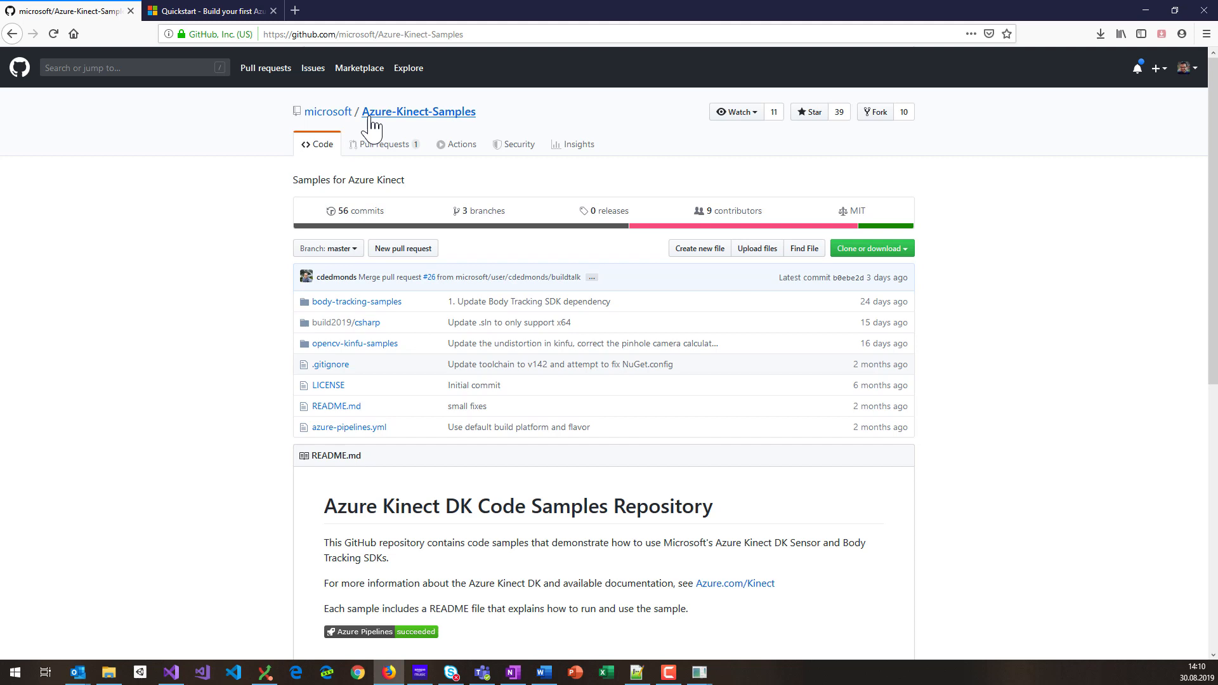
pyautogui.moveTo(538, 125)
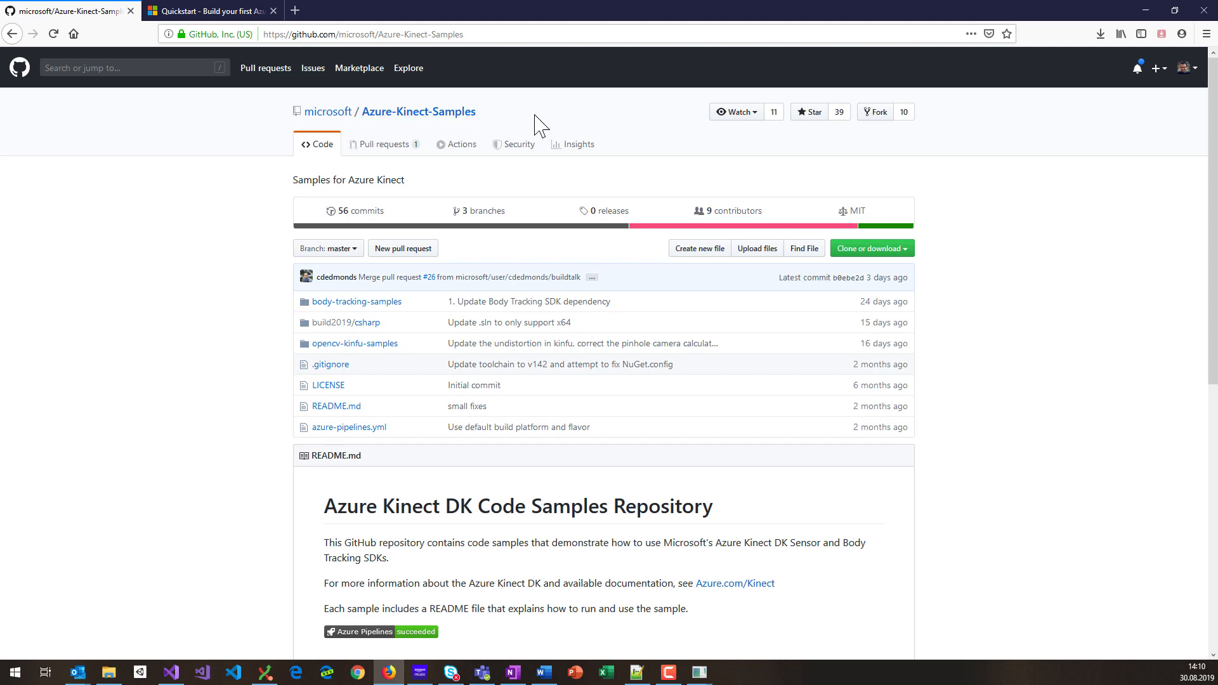
pyautogui.moveTo(561, 105)
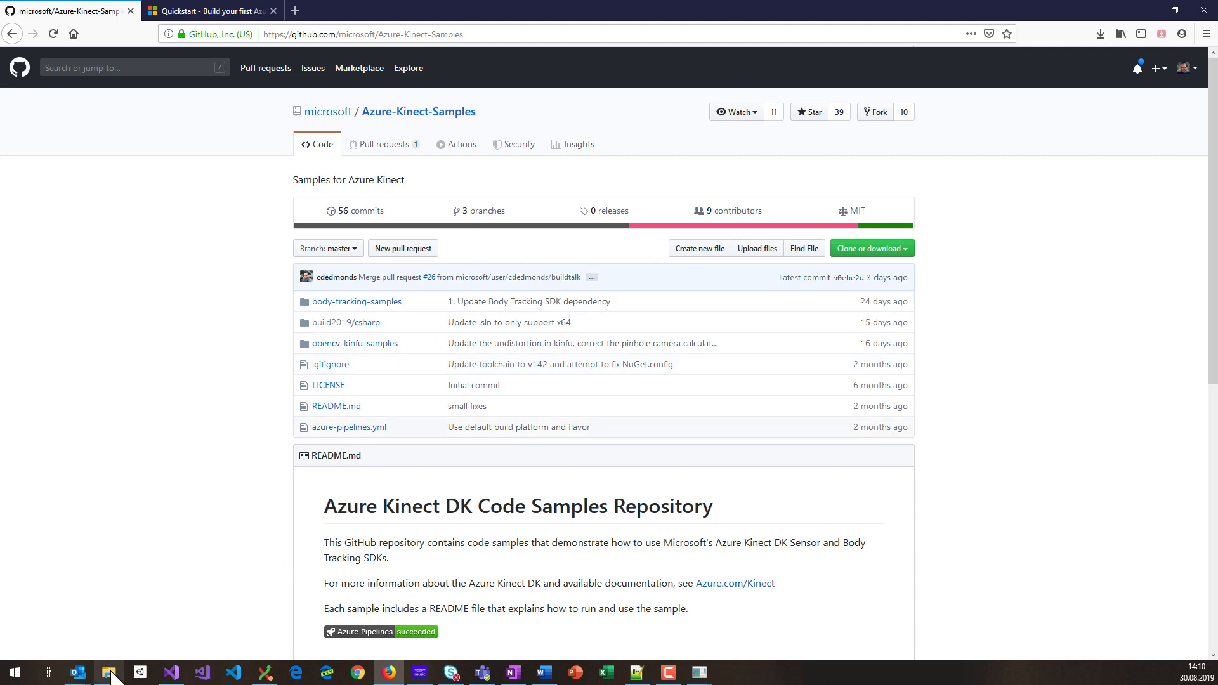
# Step: Switch from the GitHub repo page to the downloaded Azure-Kinect-Samples-master folder on disk
pyautogui.click(110, 673)
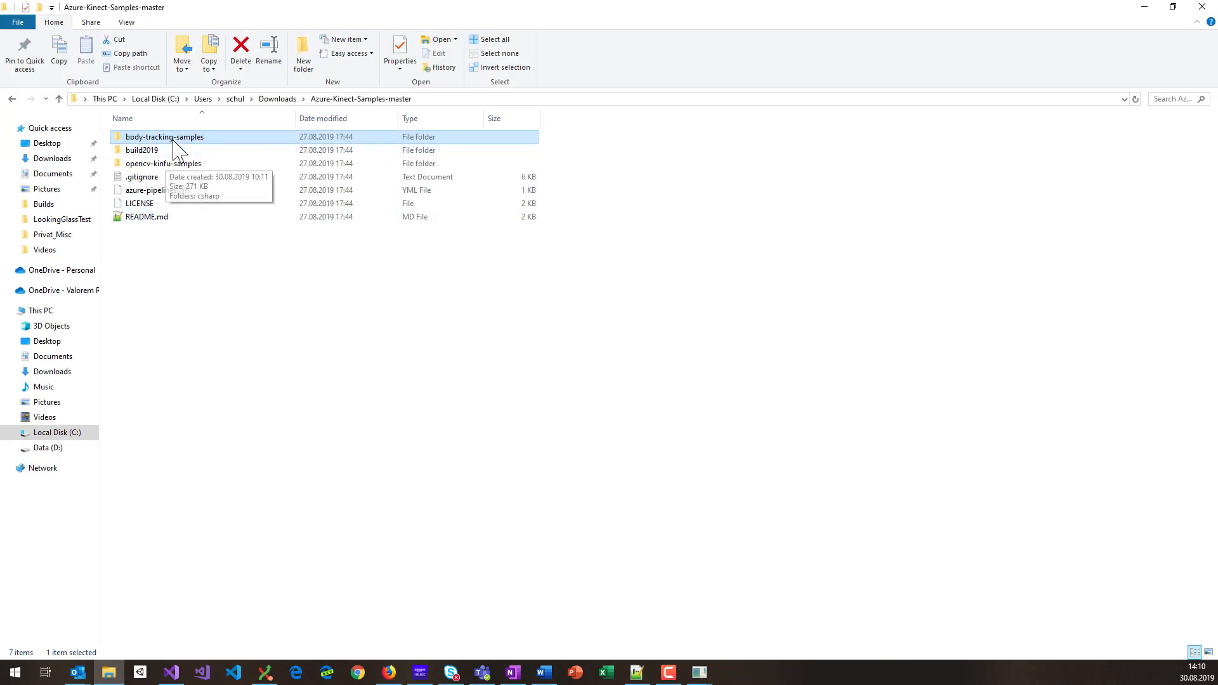
pyautogui.moveTo(169, 145)
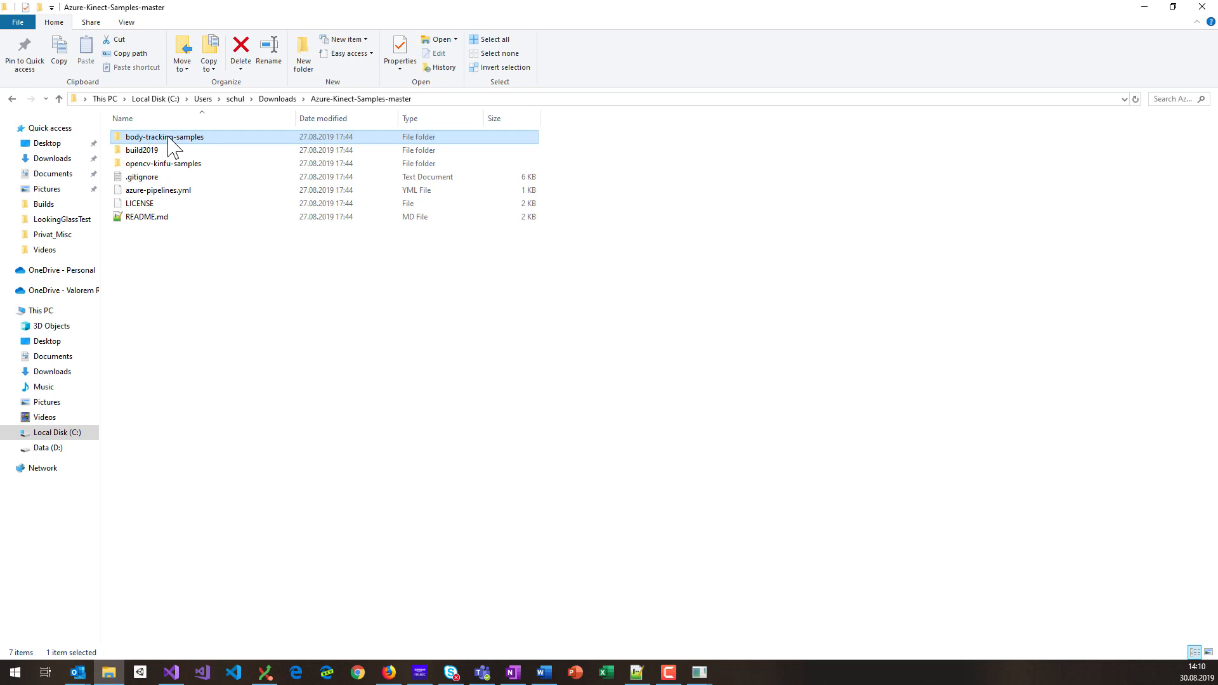
# Step: Show the five sample folders inside body-tracking-samples, then return to jump_analysis_sample's main.cpp
pyautogui.doubleClick(163, 137)
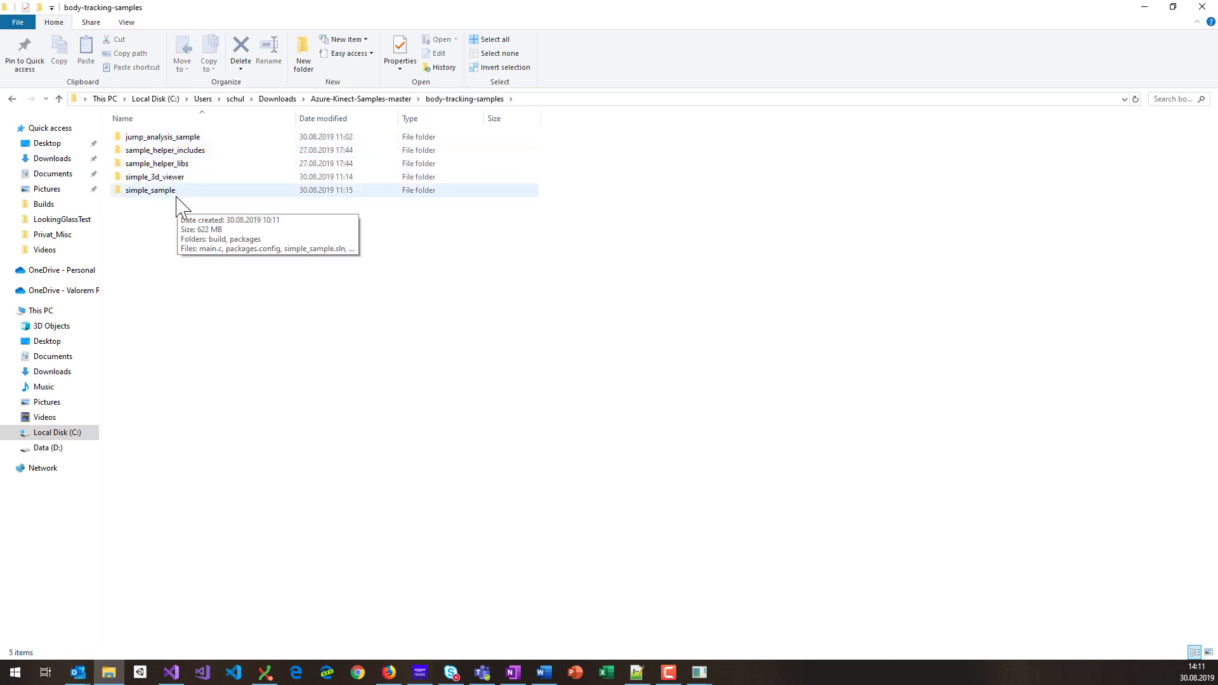
pyautogui.click(162, 137)
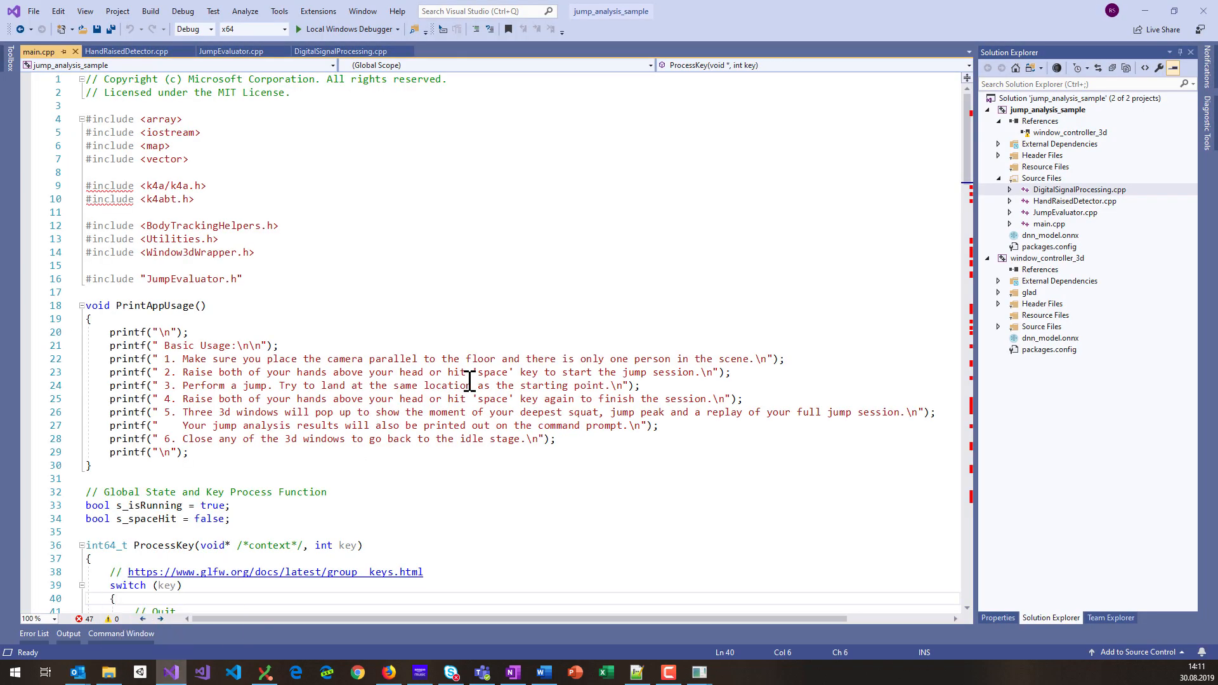
# Step: Walk through main.cpp from PrintAppUsage down to ProcessKey's Escape, Space and H key handling
pyautogui.scroll(-3)
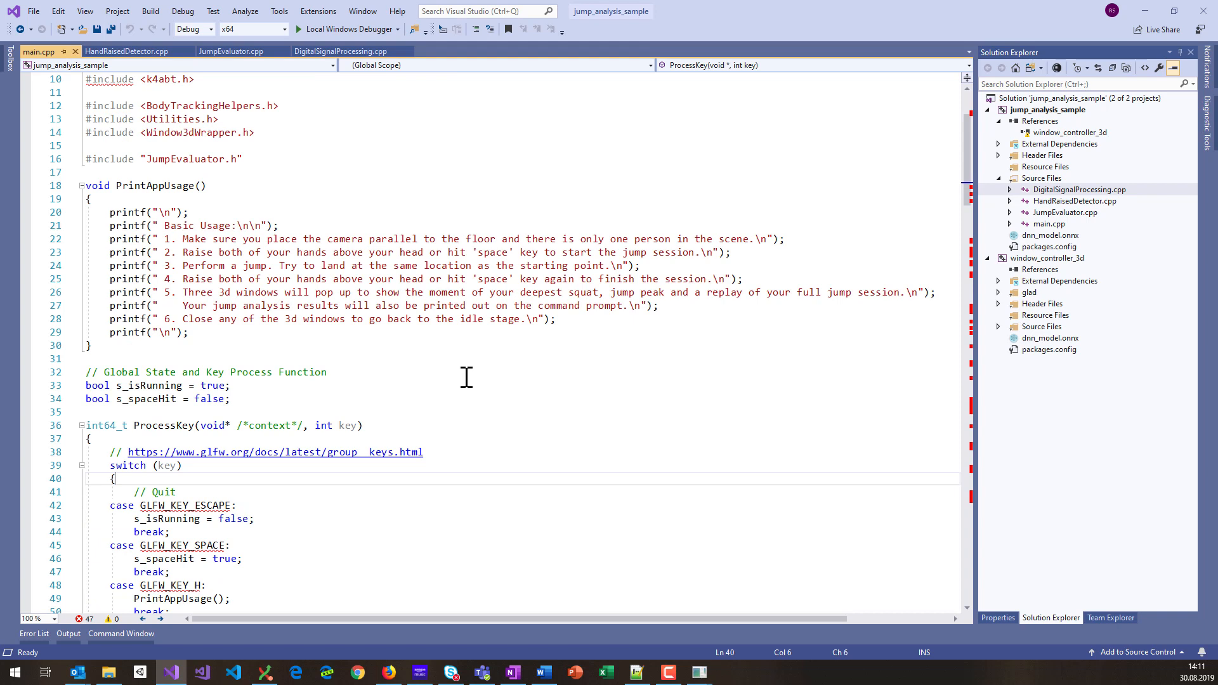
pyautogui.moveTo(406, 387)
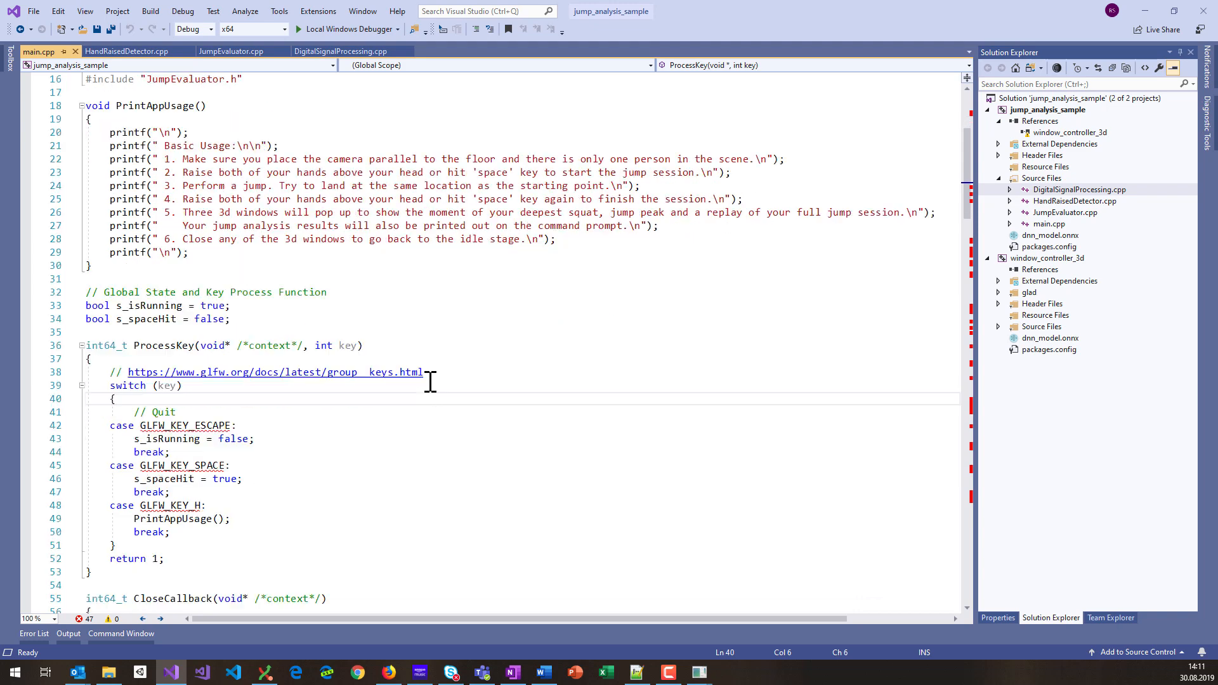
pyautogui.scroll(3)
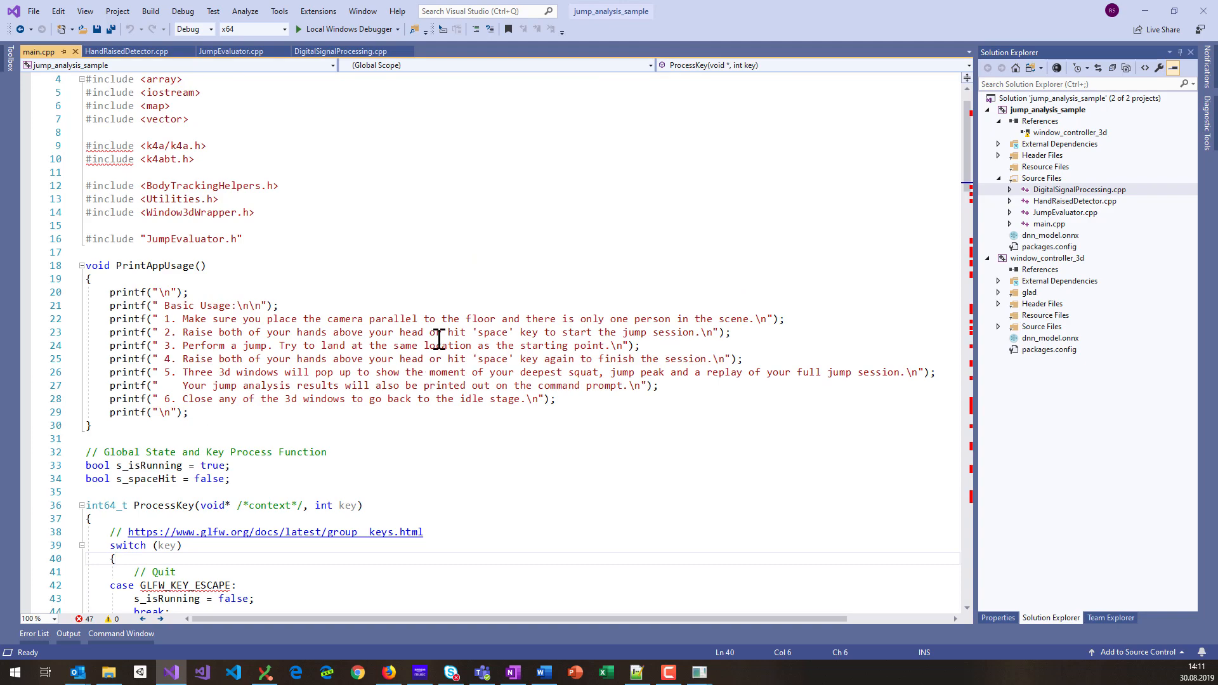